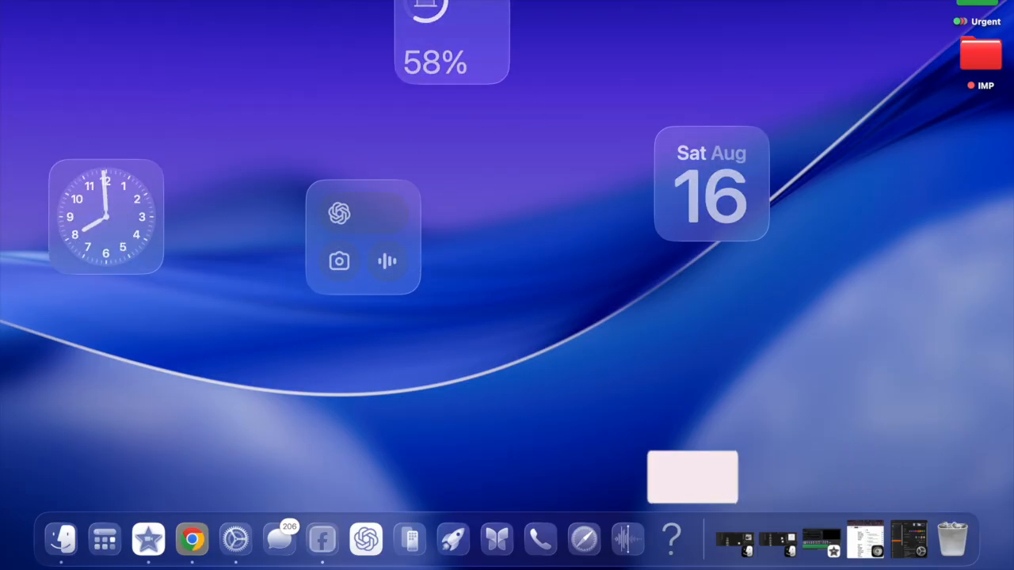
Step: Browse the Control Center's add-controls gallery, scrolling through the available items
left_click(980, 8)
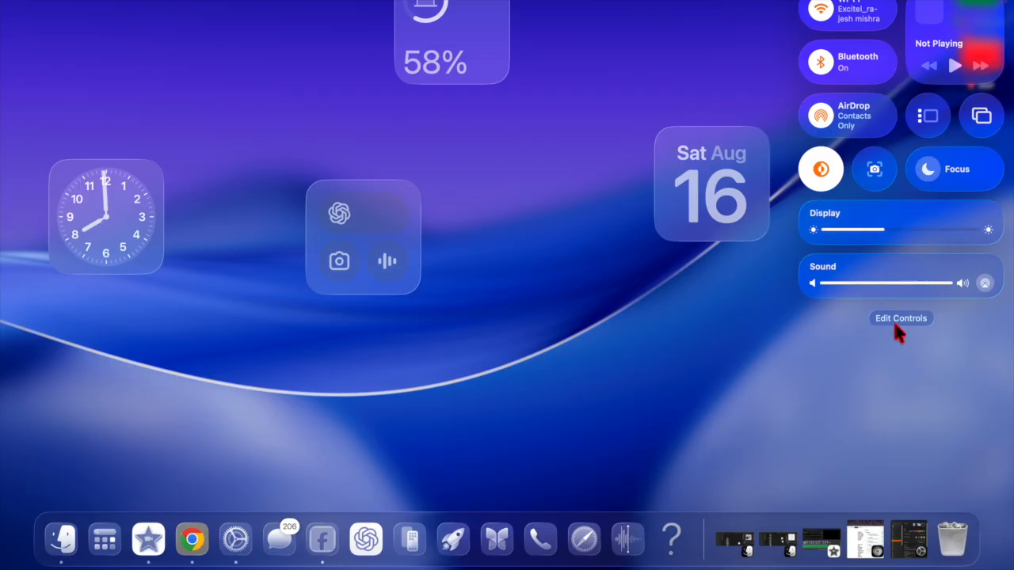
left_click(901, 317)
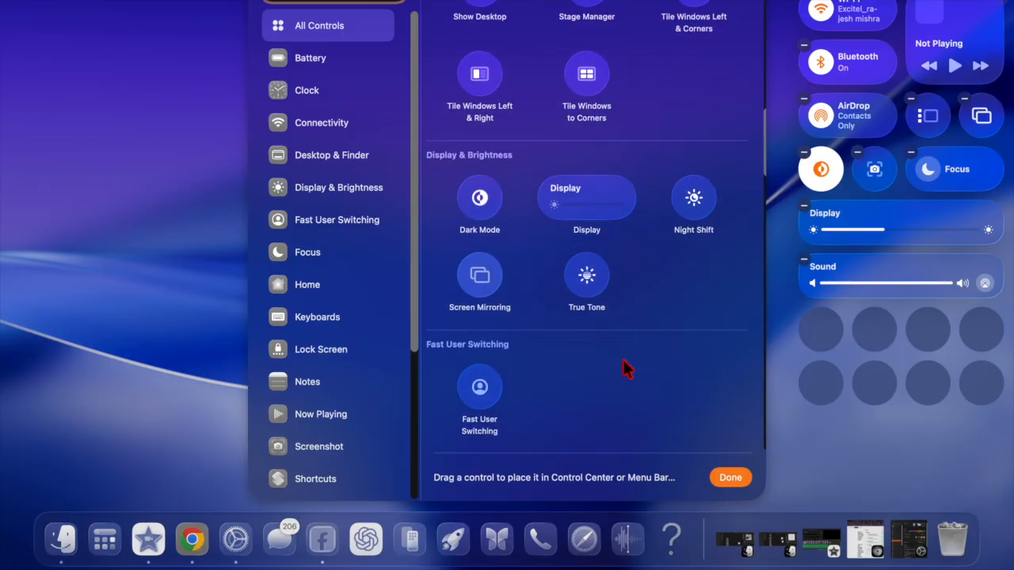
scroll("down", 3)
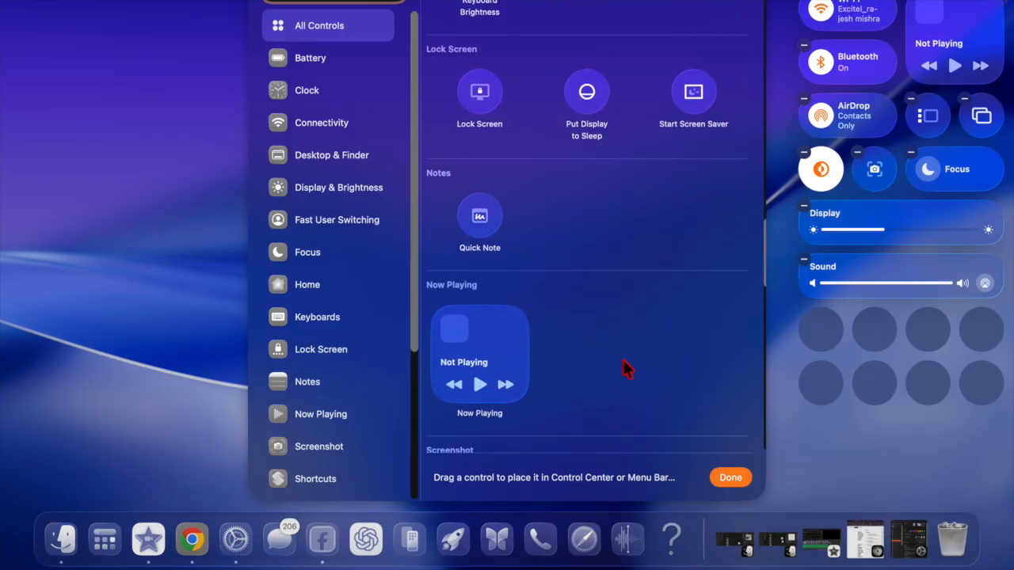
scroll("down", 3)
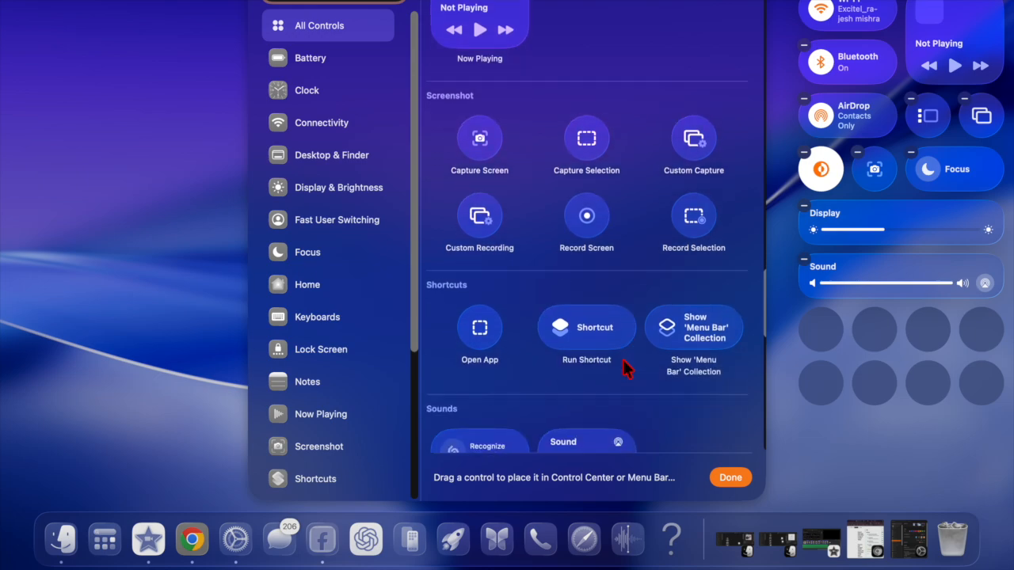
scroll("down", 3)
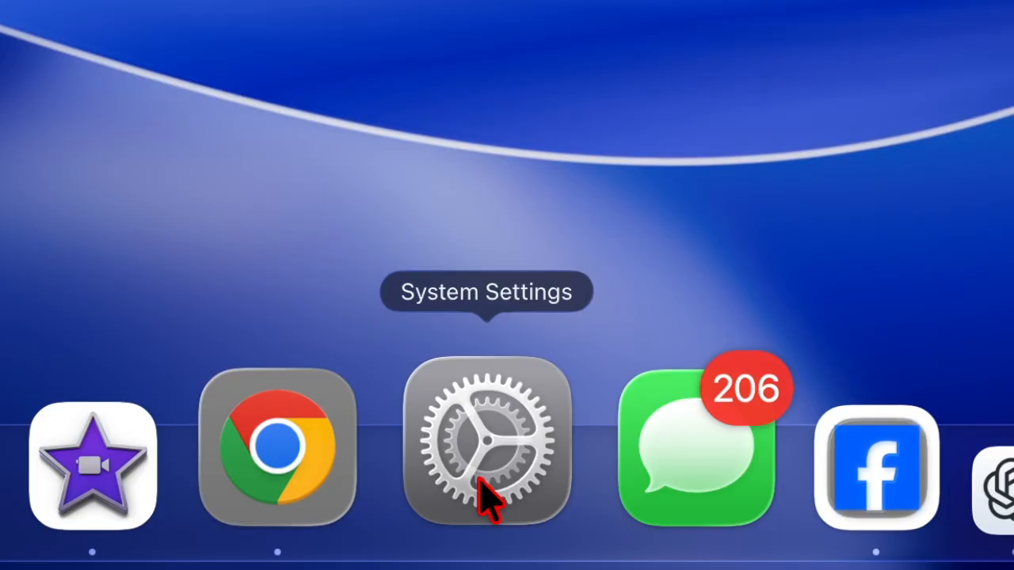
Step: Launch System Settings from the Dock and go to the Appearance pane
left_click(485, 444)
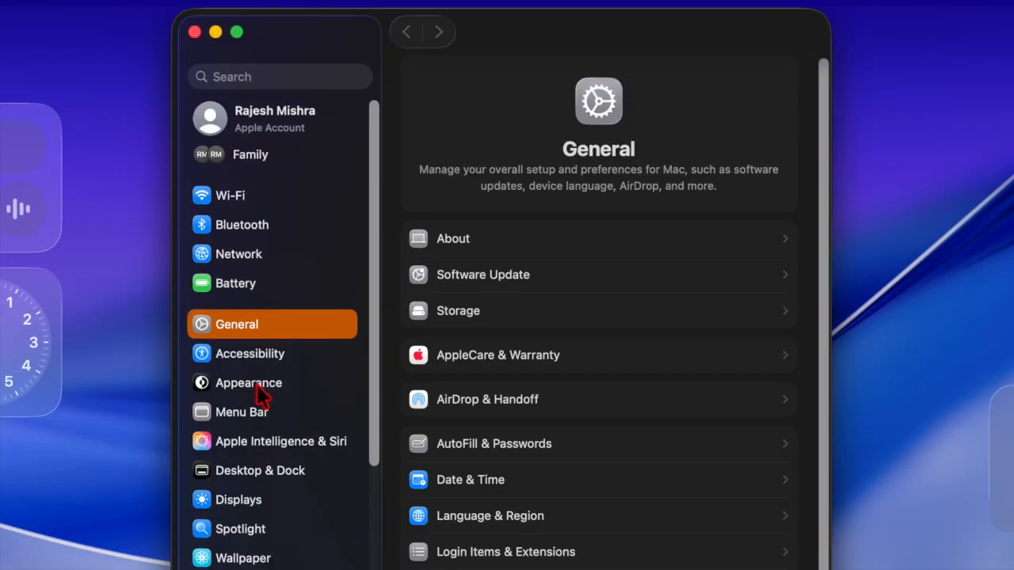
left_click(249, 383)
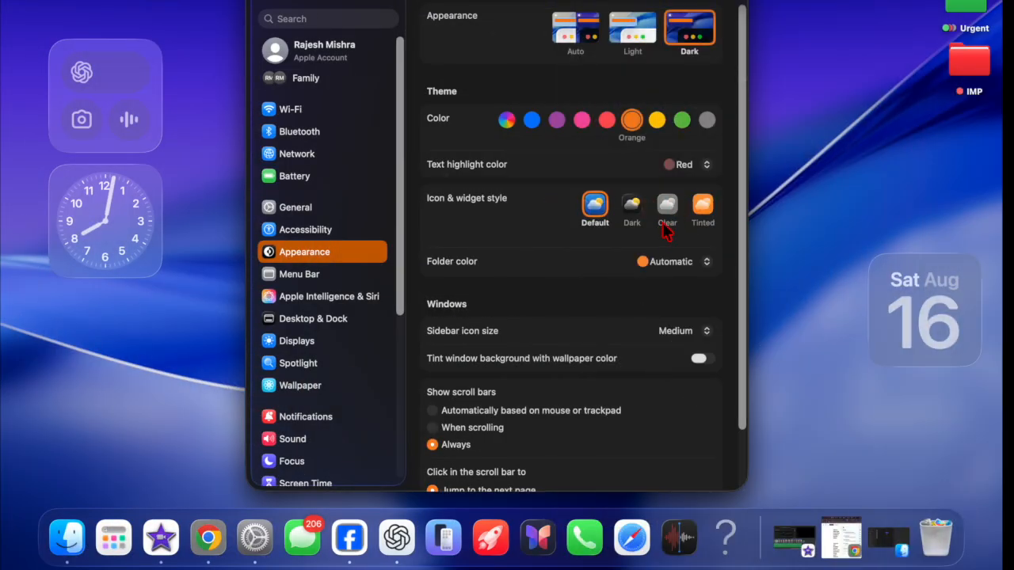
mouse_move(467, 195)
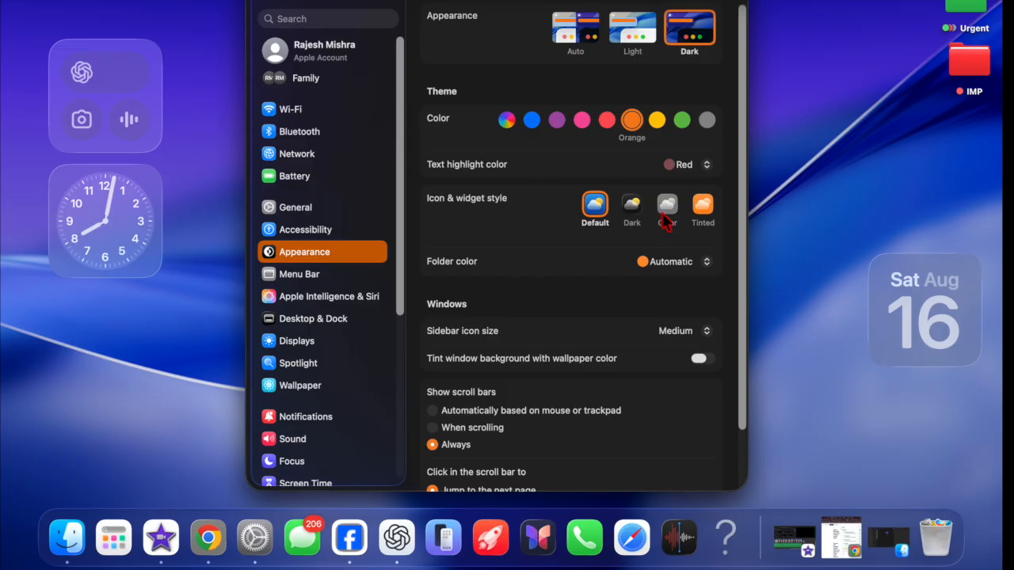
Step: Set Icon & widget style to Clear and try Dark, Auto, Dark, then Light variants
left_click(667, 204)
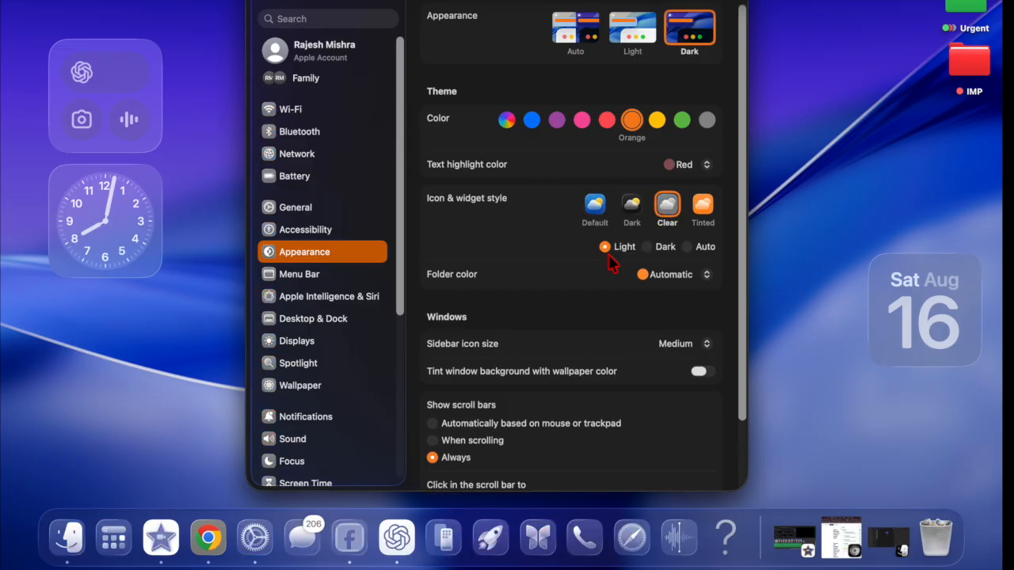
mouse_move(657, 255)
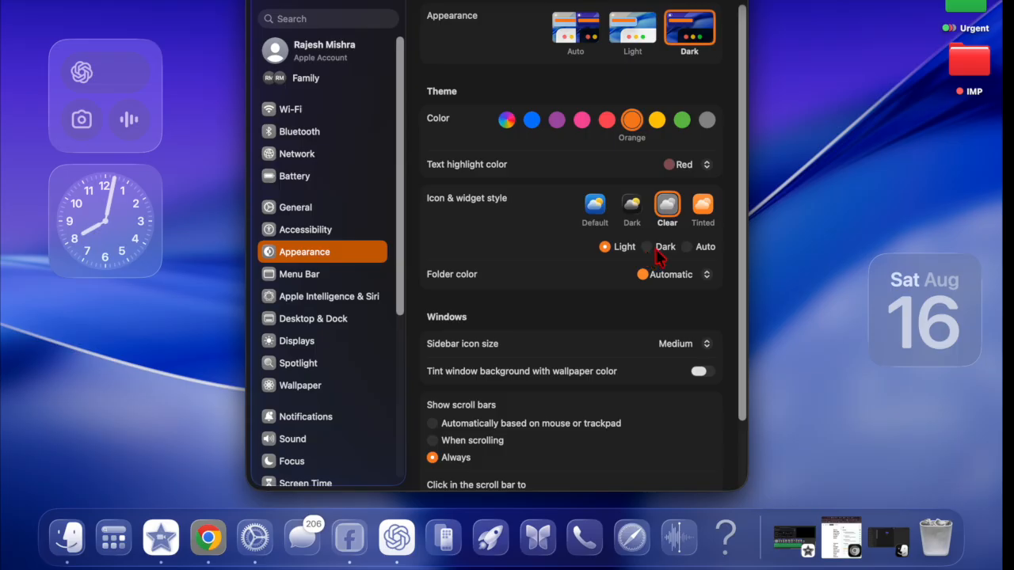
left_click(686, 246)
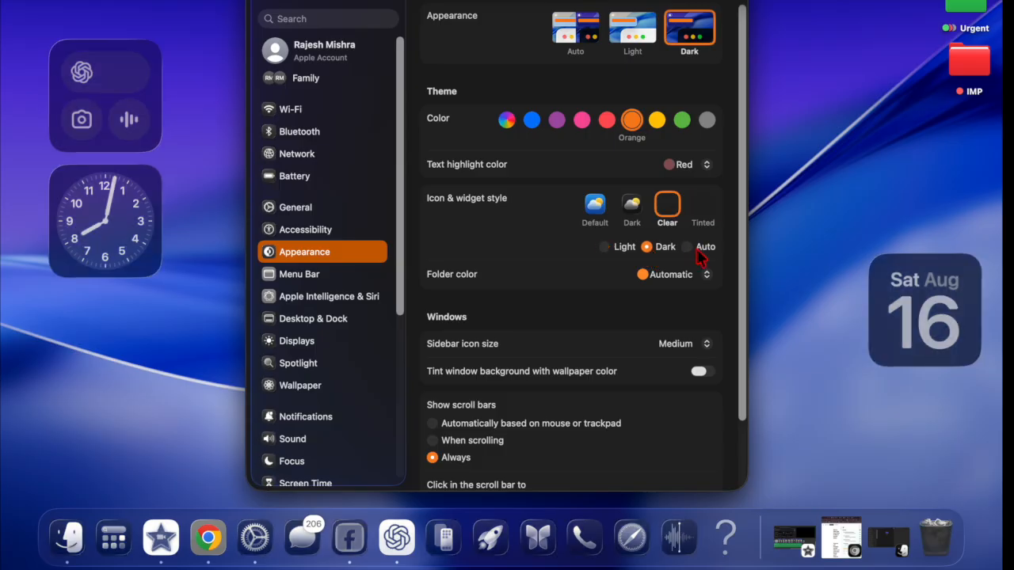
left_click(688, 246)
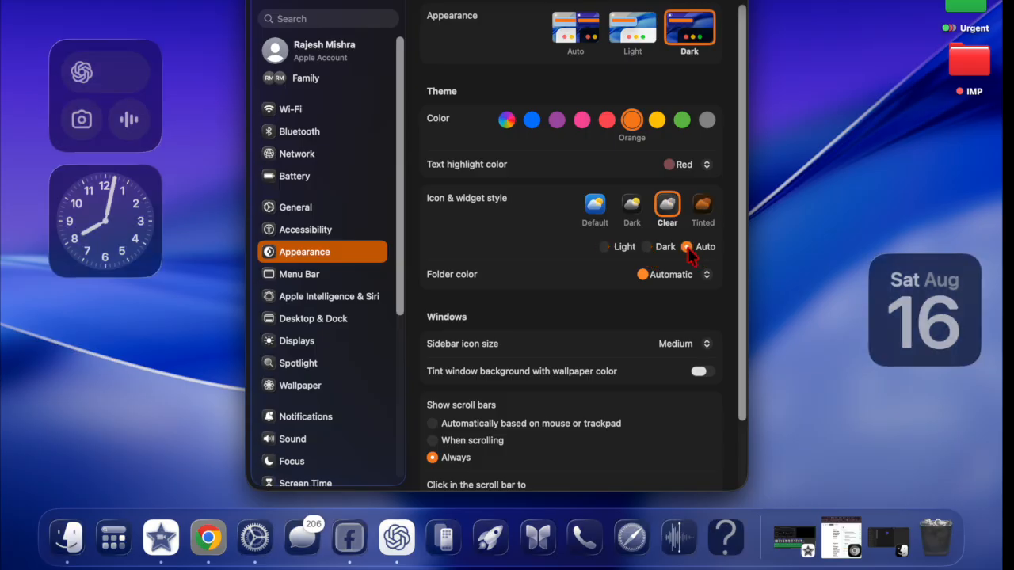
left_click(649, 246)
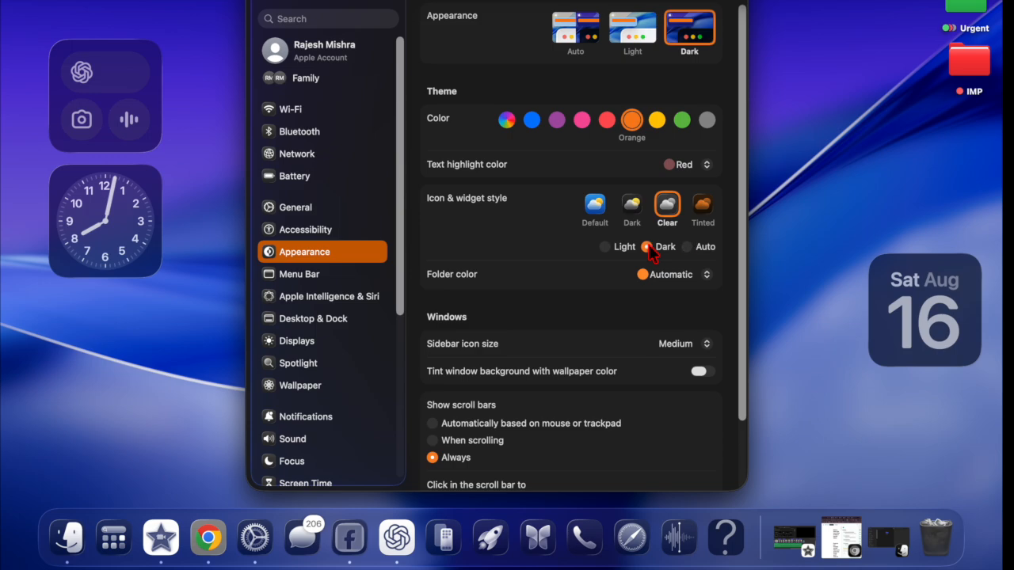
left_click(606, 246)
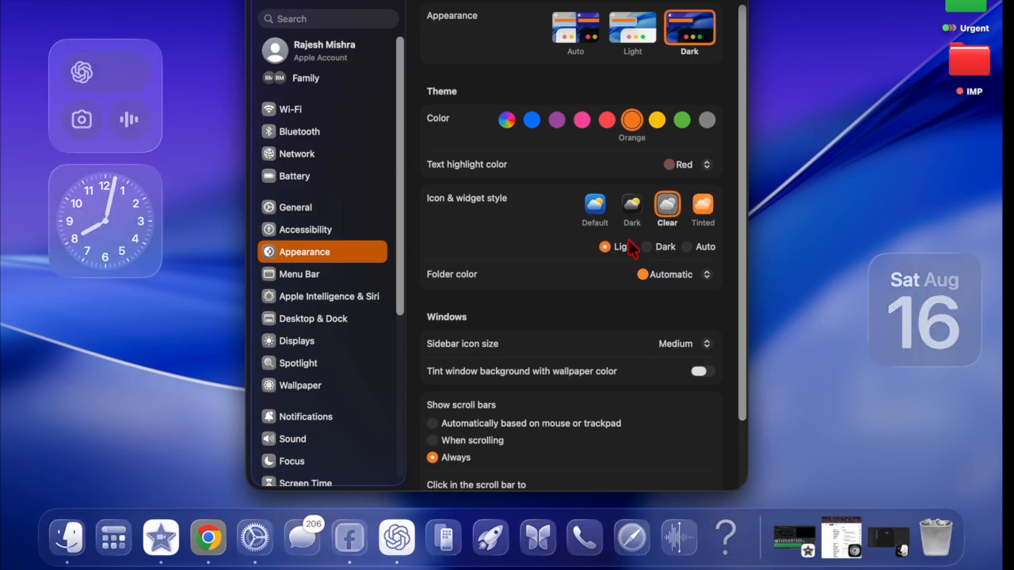
Step: Cycle the Clear style through Dark and Auto again, settling on Light
left_click(647, 246)
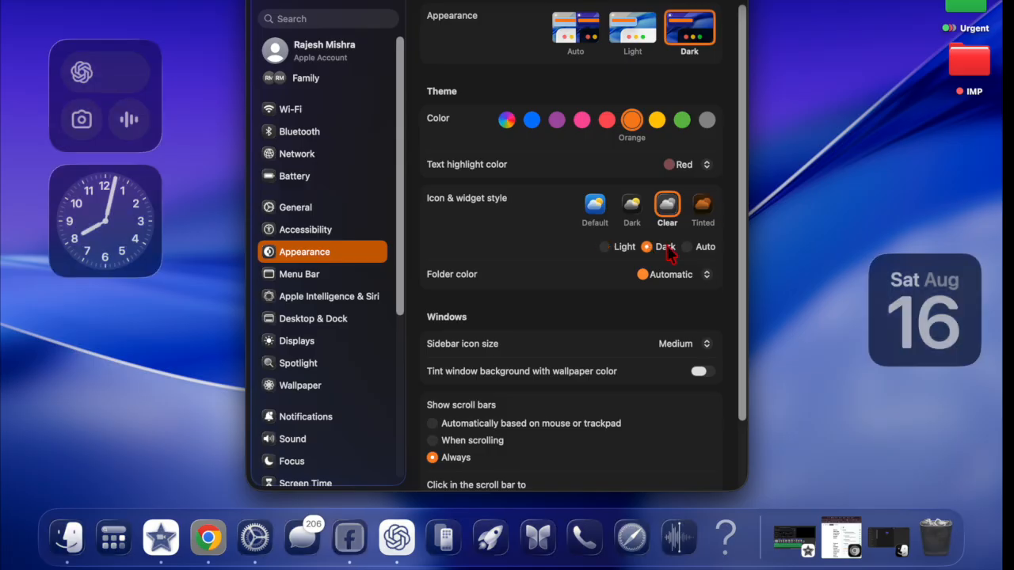
left_click(686, 247)
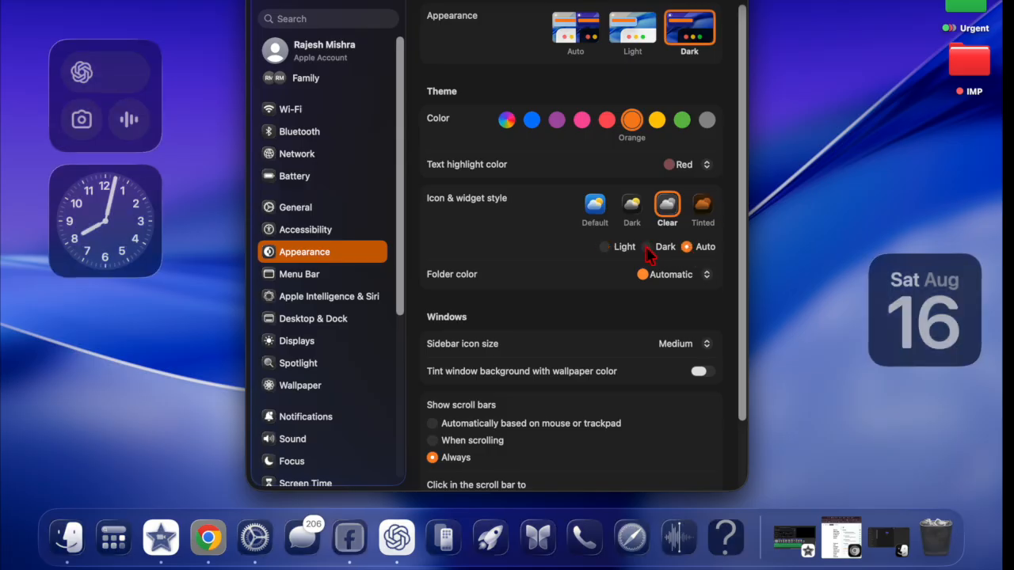
left_click(647, 246)
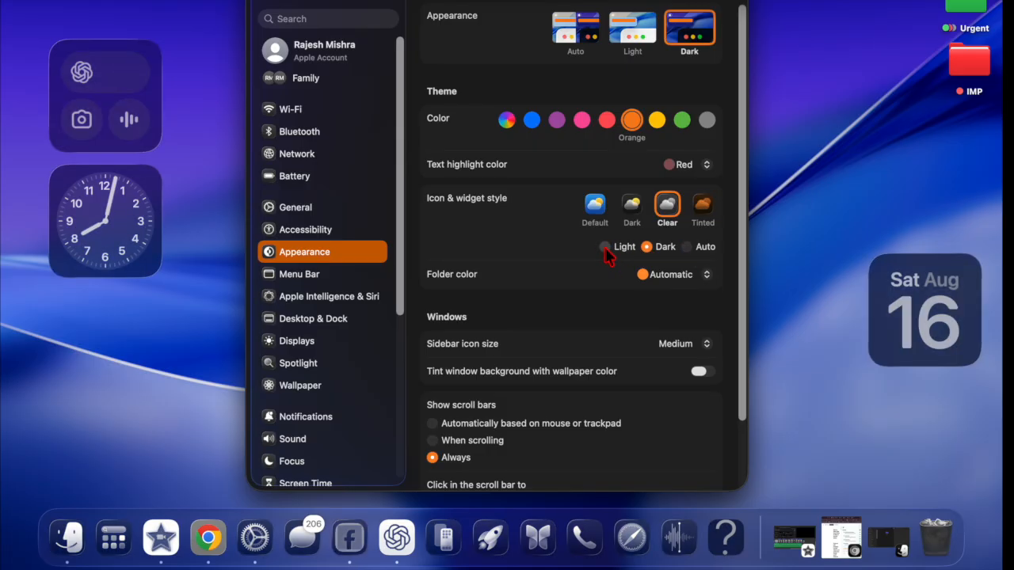
left_click(604, 246)
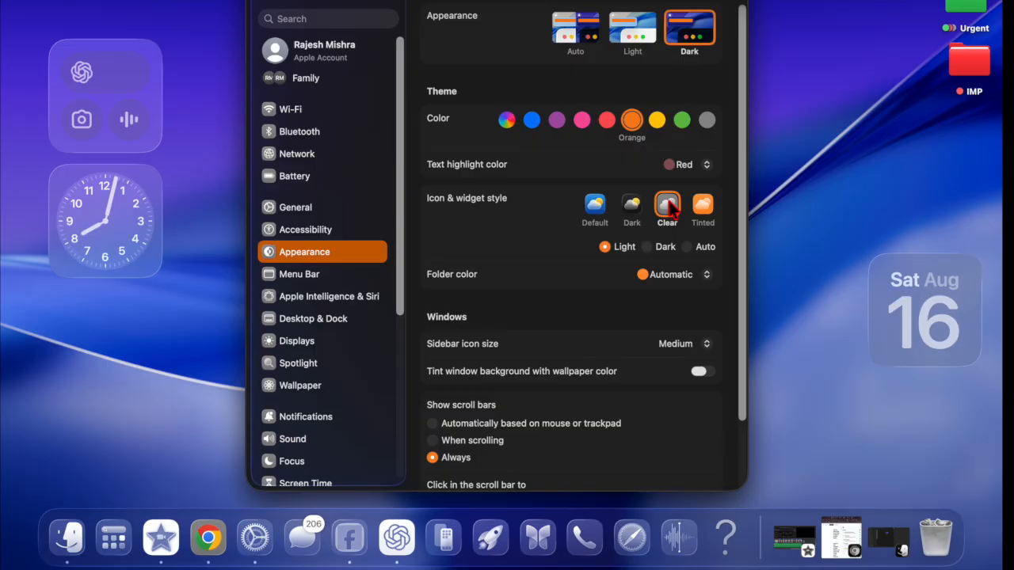
Step: Compare Dark and Clear styles, keep Clear Light, and close System Settings
left_click(631, 208)
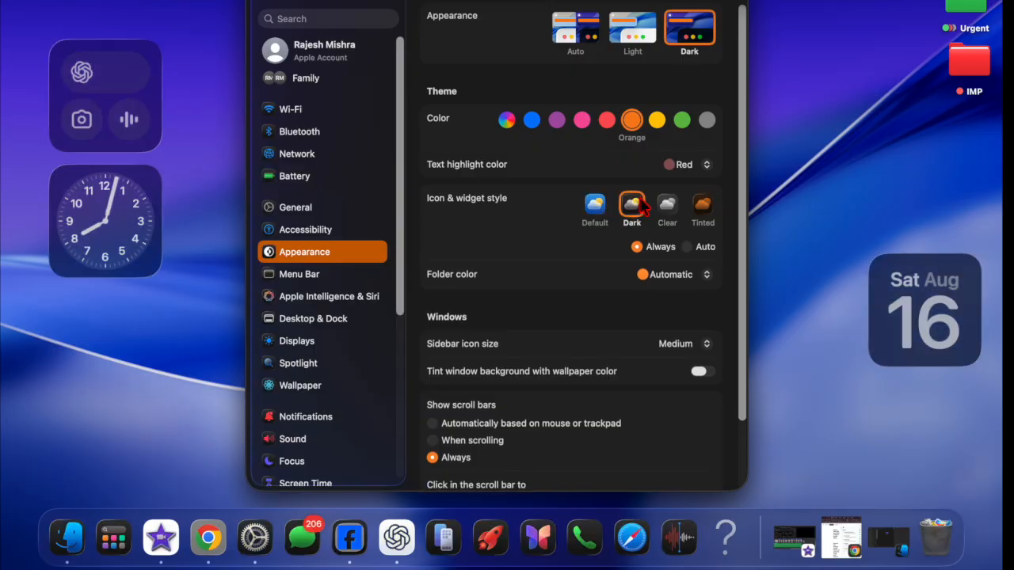
left_click(667, 204)
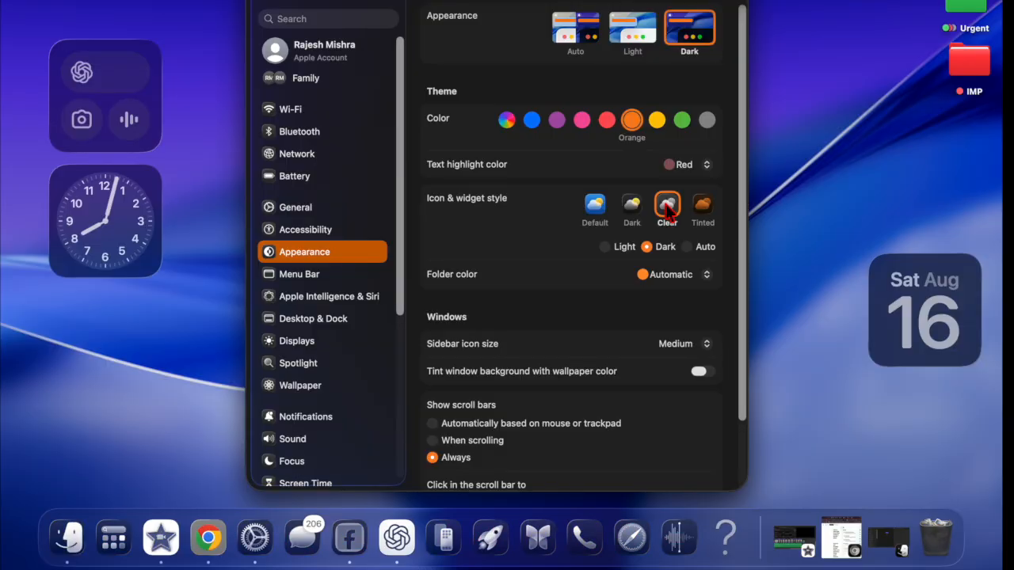
mouse_move(613, 252)
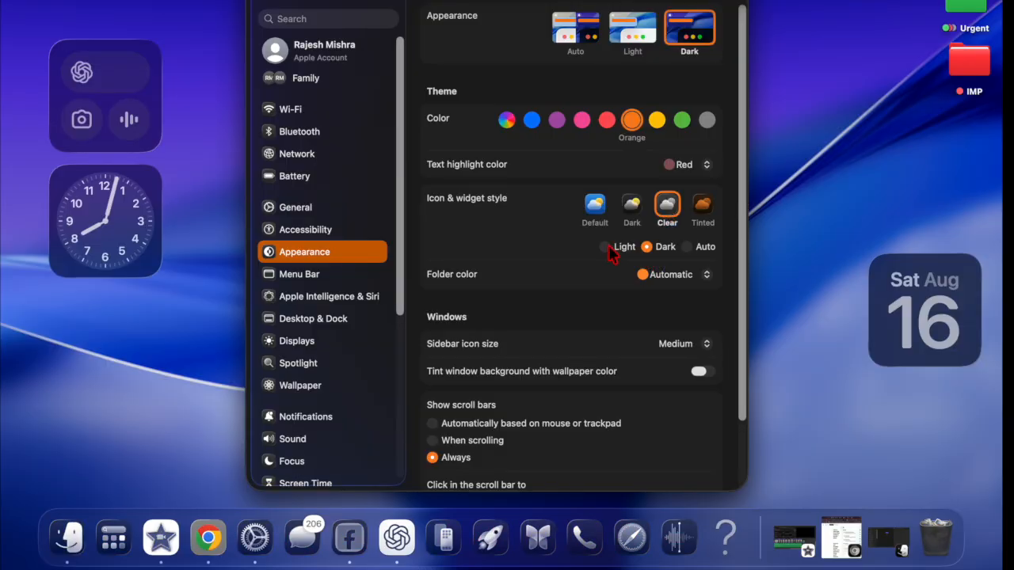
left_click(606, 246)
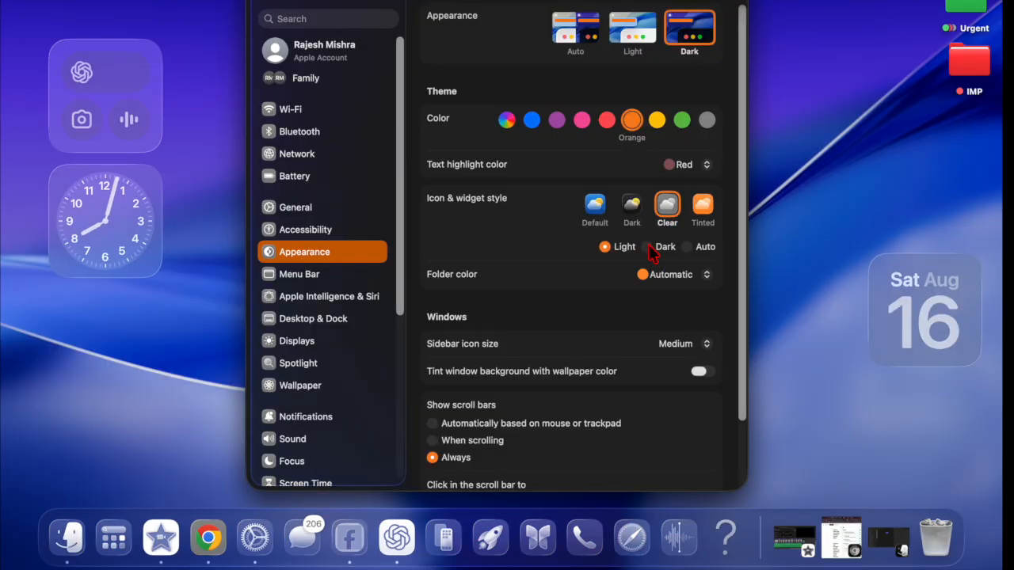
left_click(687, 247)
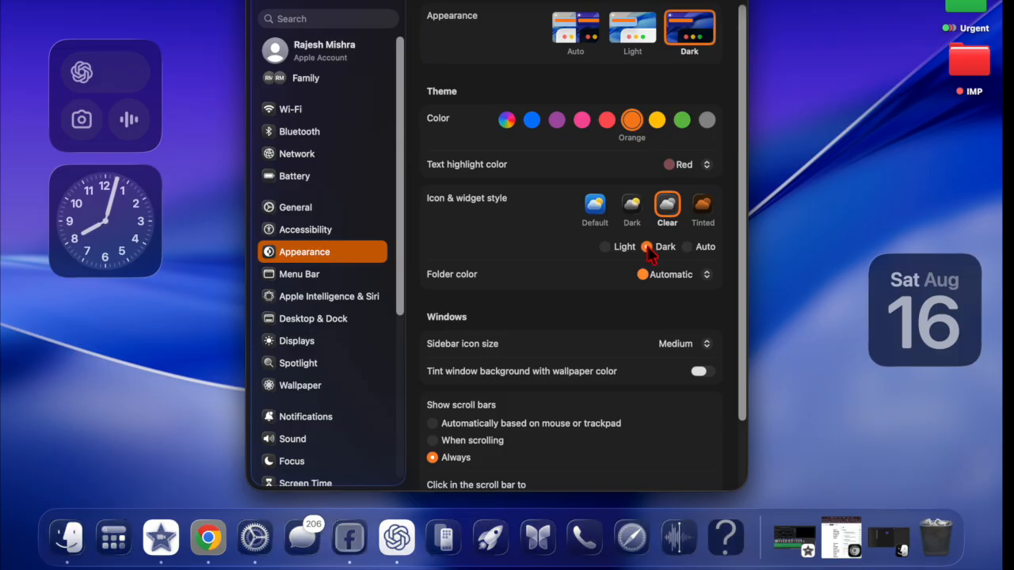
left_click(606, 246)
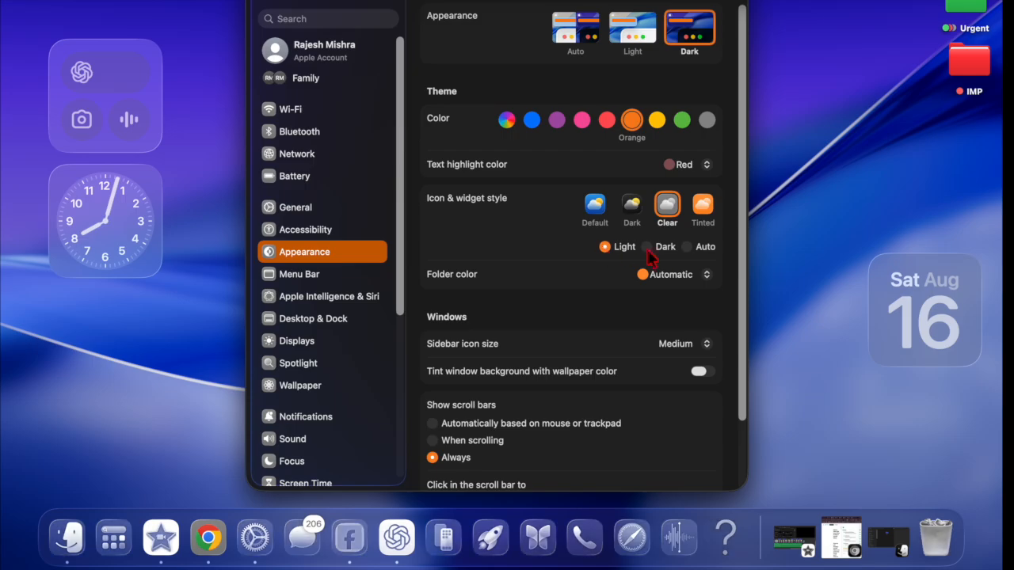
left_click(649, 246)
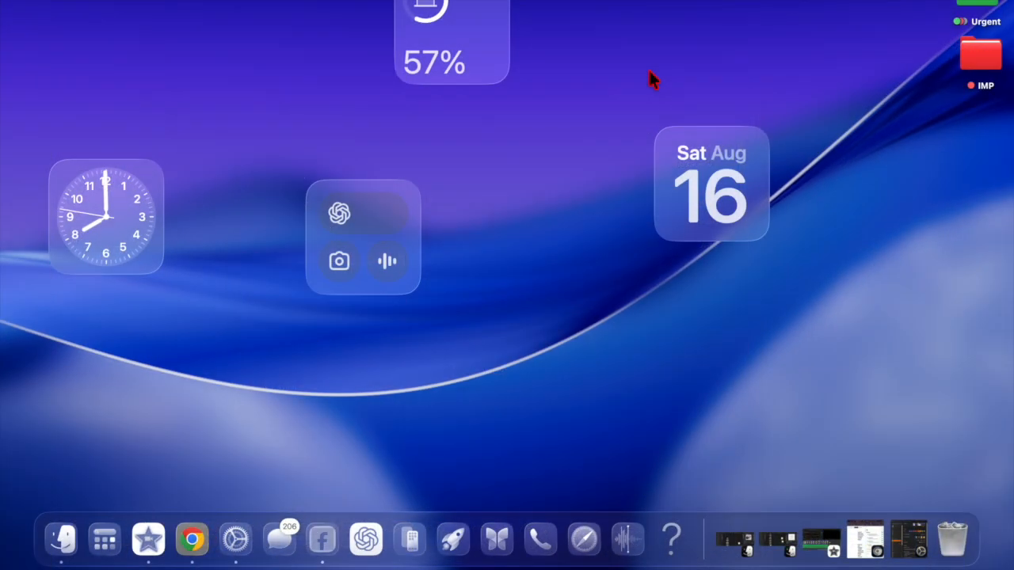
Step: Move the date widget right and shortcuts widget lower, then browse the Apps list
left_click_drag(712, 182, 935, 308)
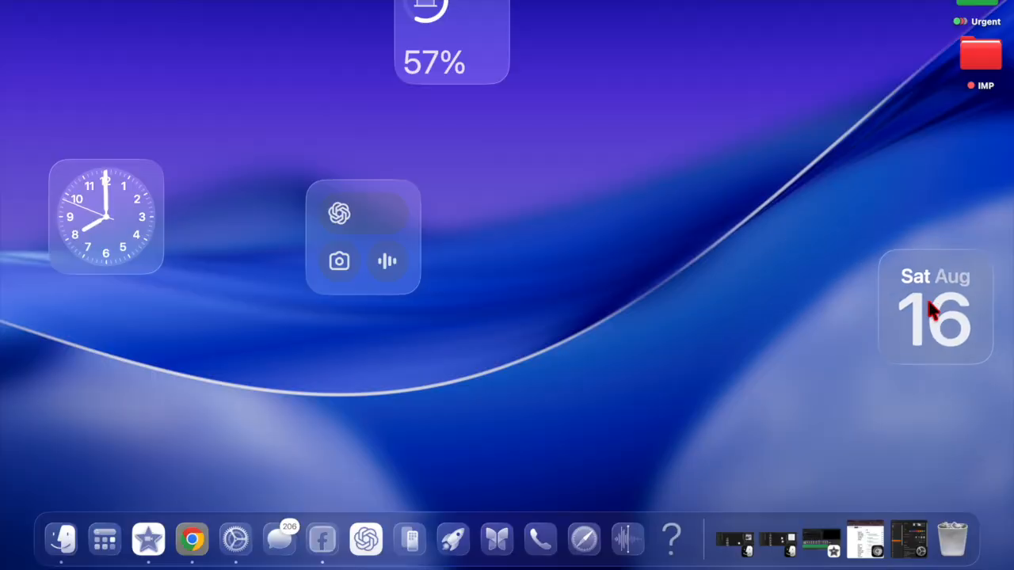
left_click_drag(363, 237, 312, 354)
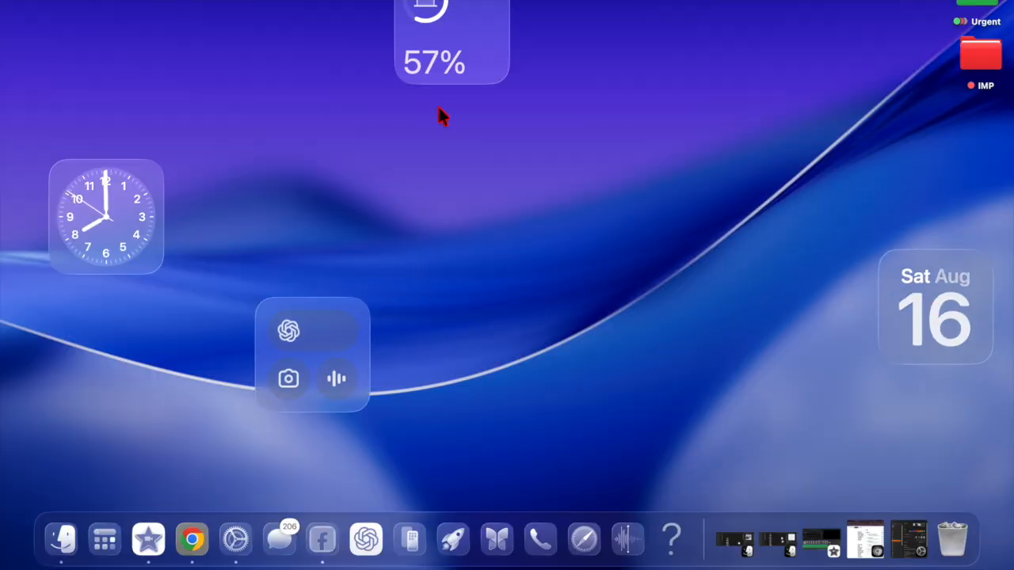
mouse_move(116, 519)
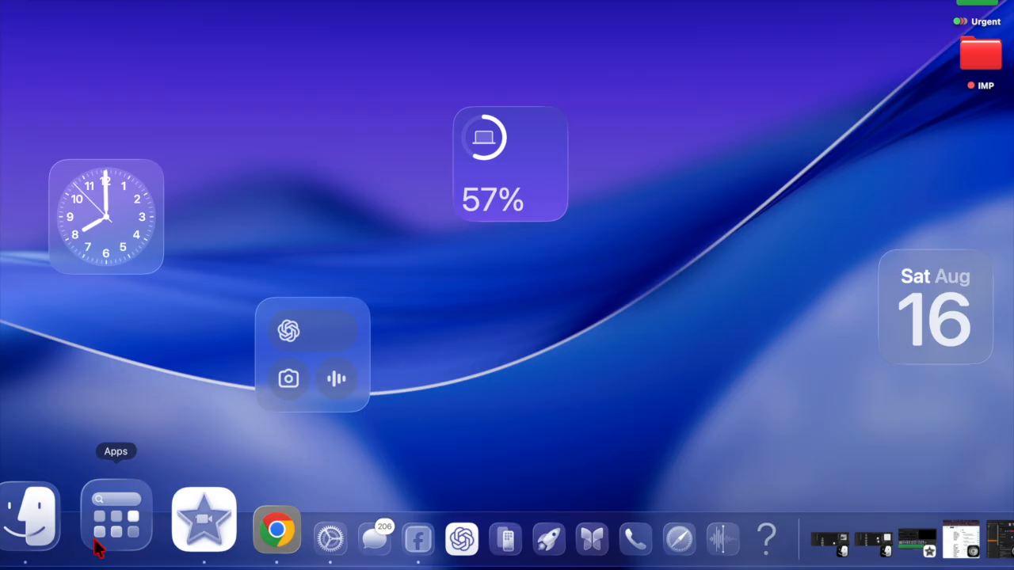
left_click(115, 514)
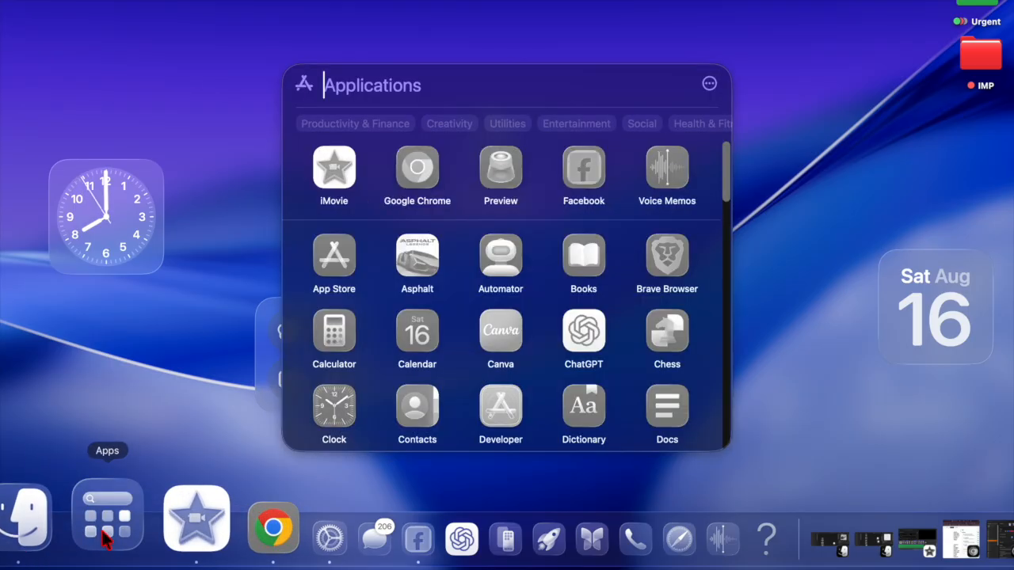
scroll("down", 3)
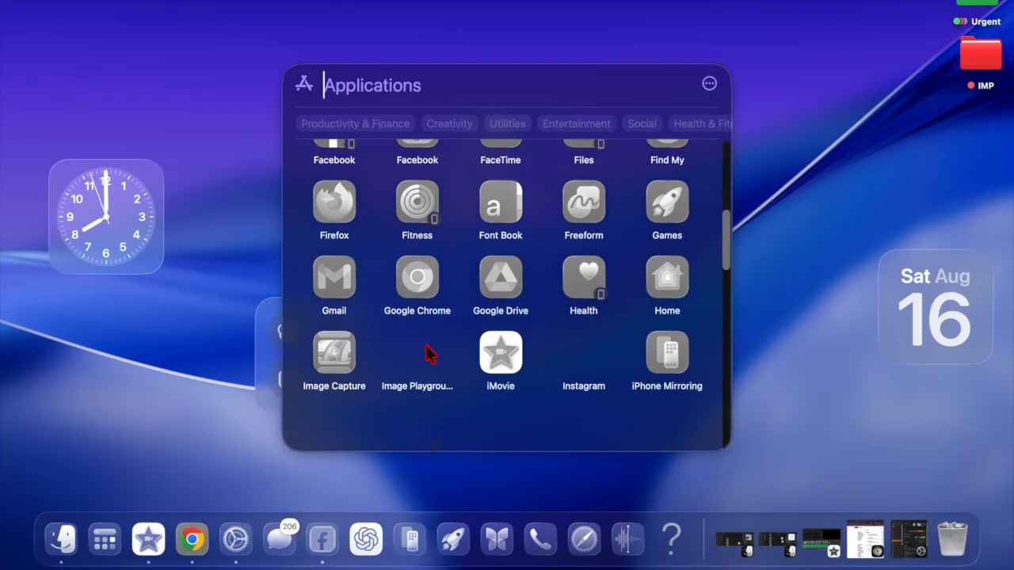